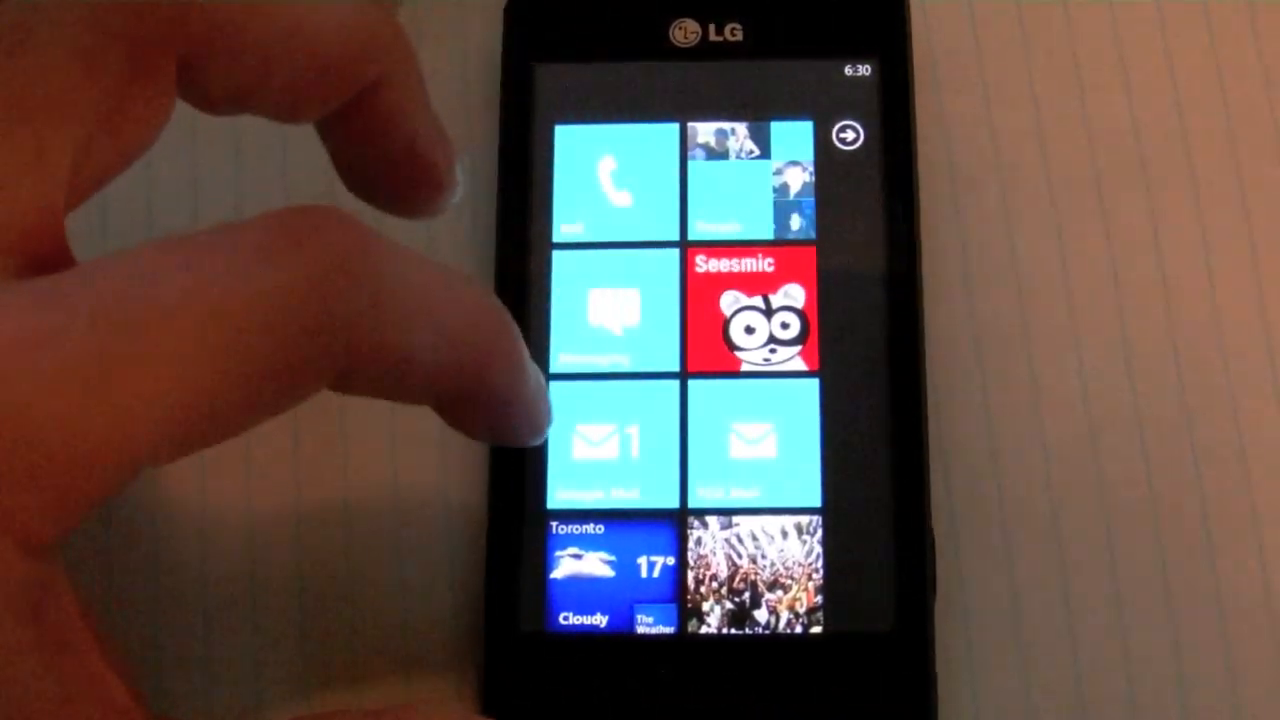
# Scroll the Start screen tiles toward the mail account tiles
pyautogui.scroll(-3)
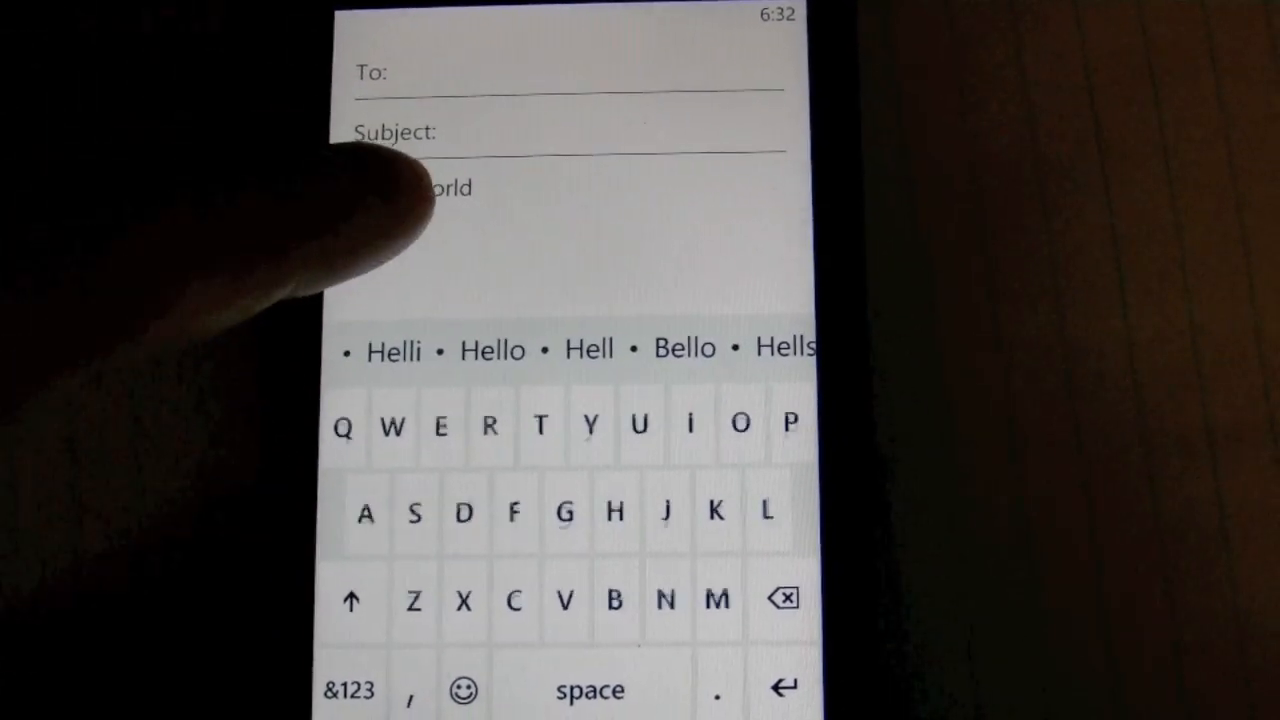
# Select the word Hello in the body and move the insertion point after 'Hello world' for pasting
pyautogui.click(570, 136)
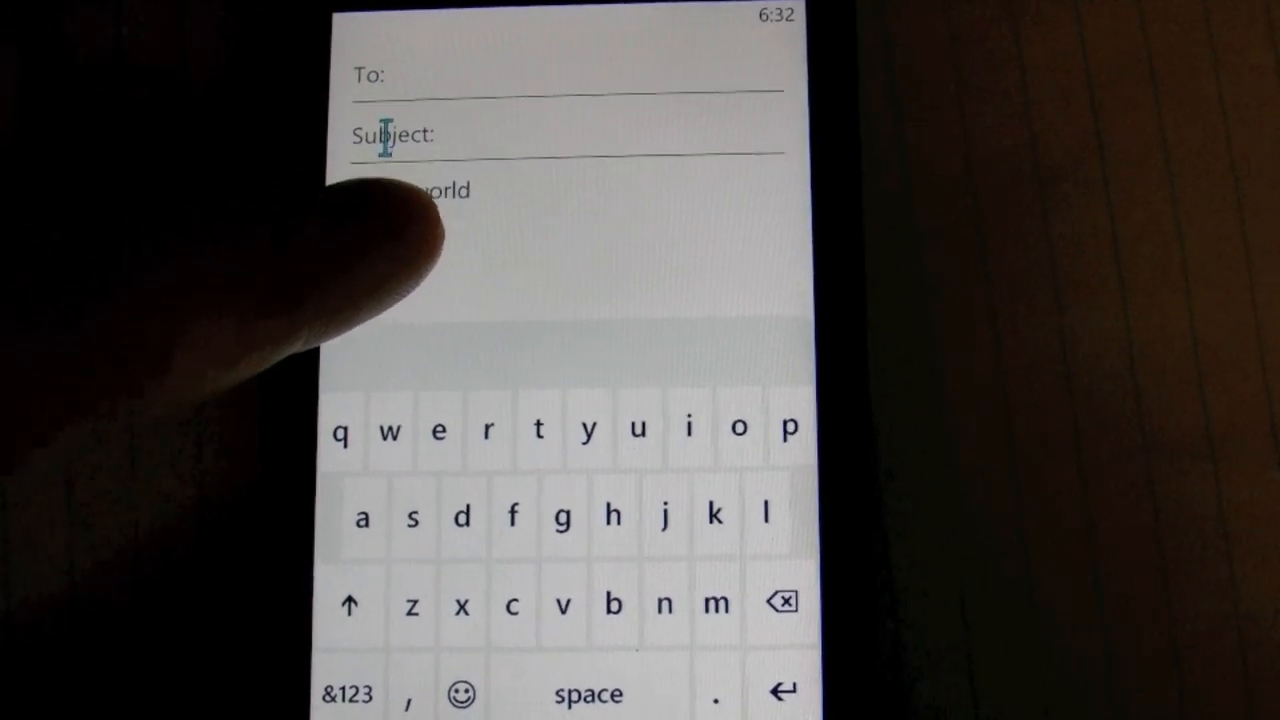
pyautogui.doubleClick(364, 184)
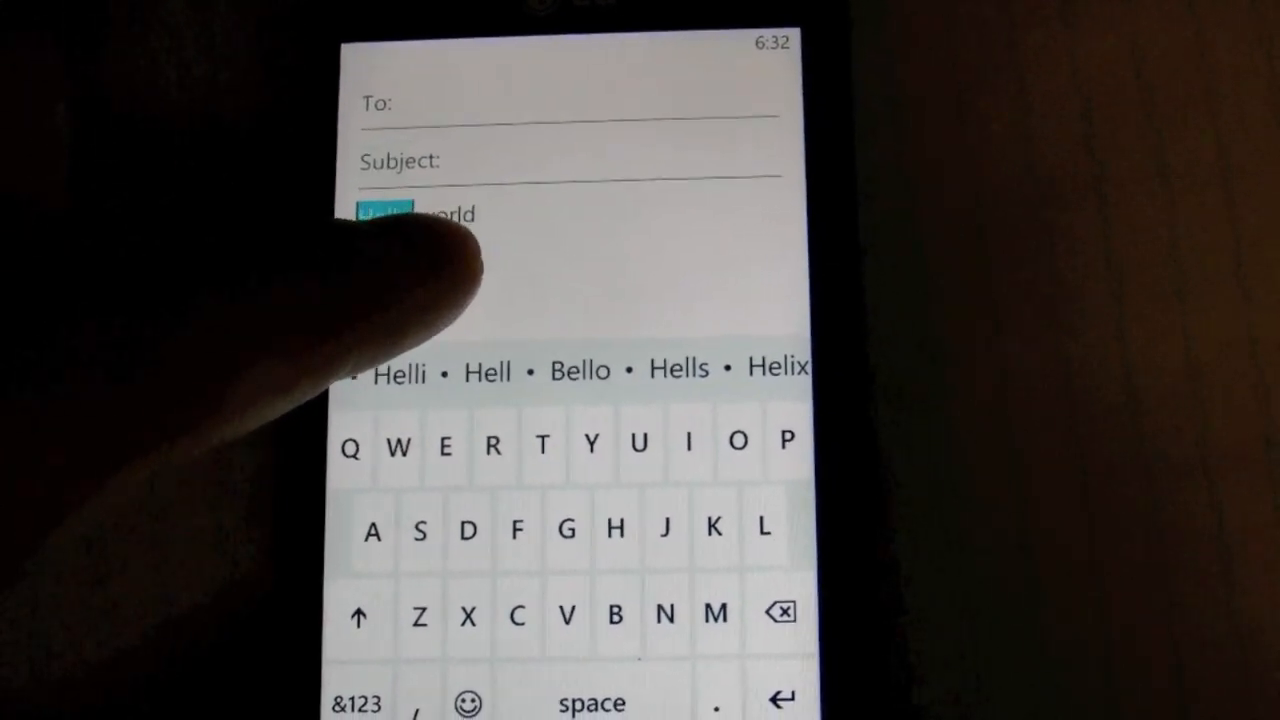
pyautogui.doubleClick(420, 210)
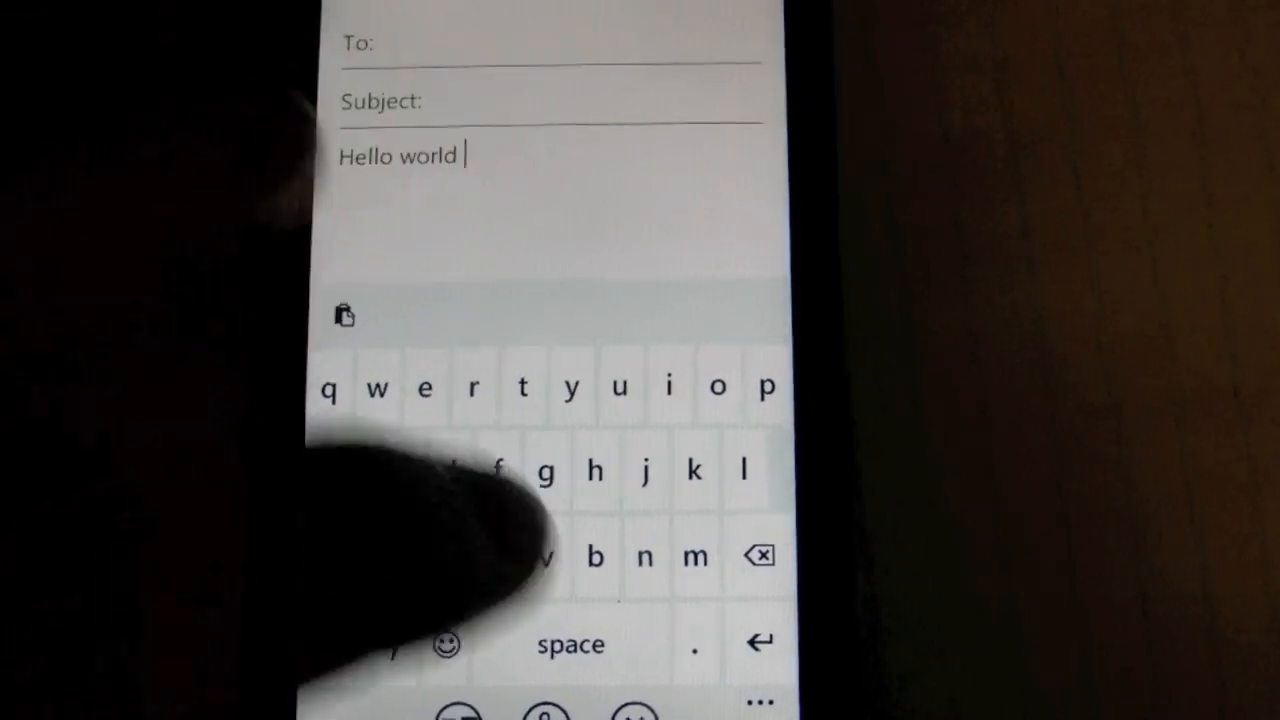
pyautogui.click(756, 556)
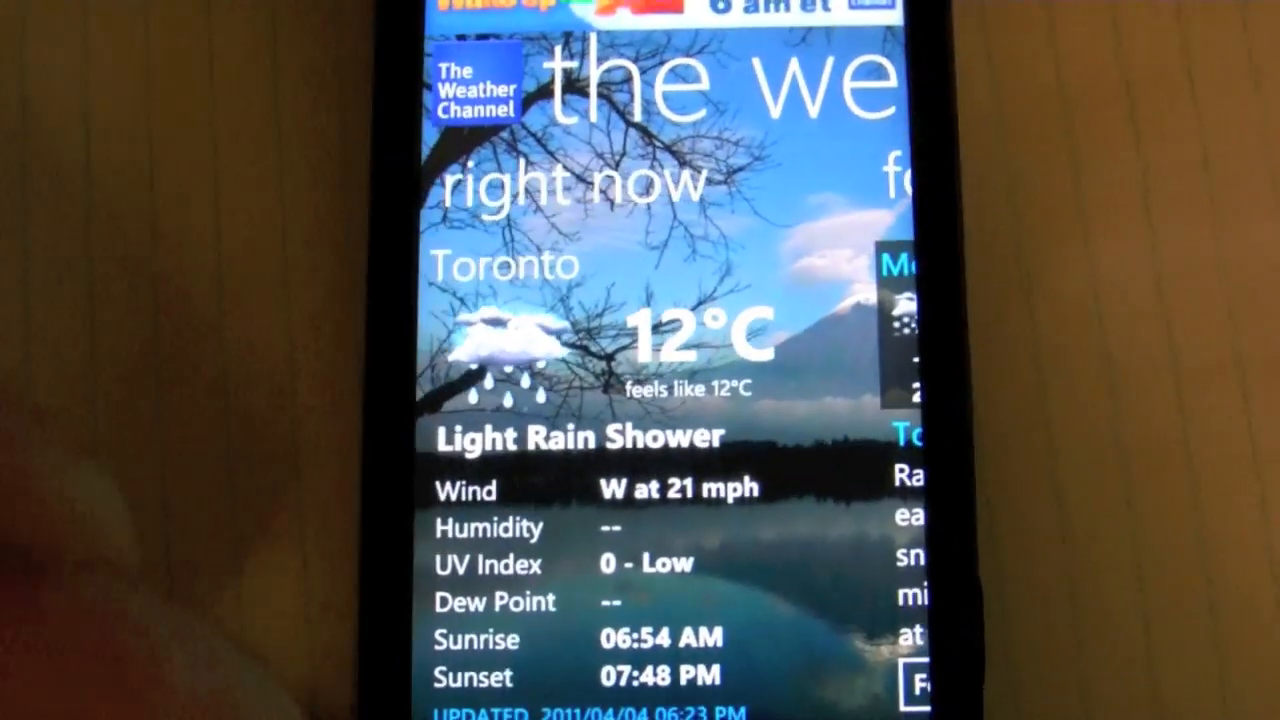
# Leave The Weather Channel's Toronto conditions and return to the Start screen
pyautogui.press('back')
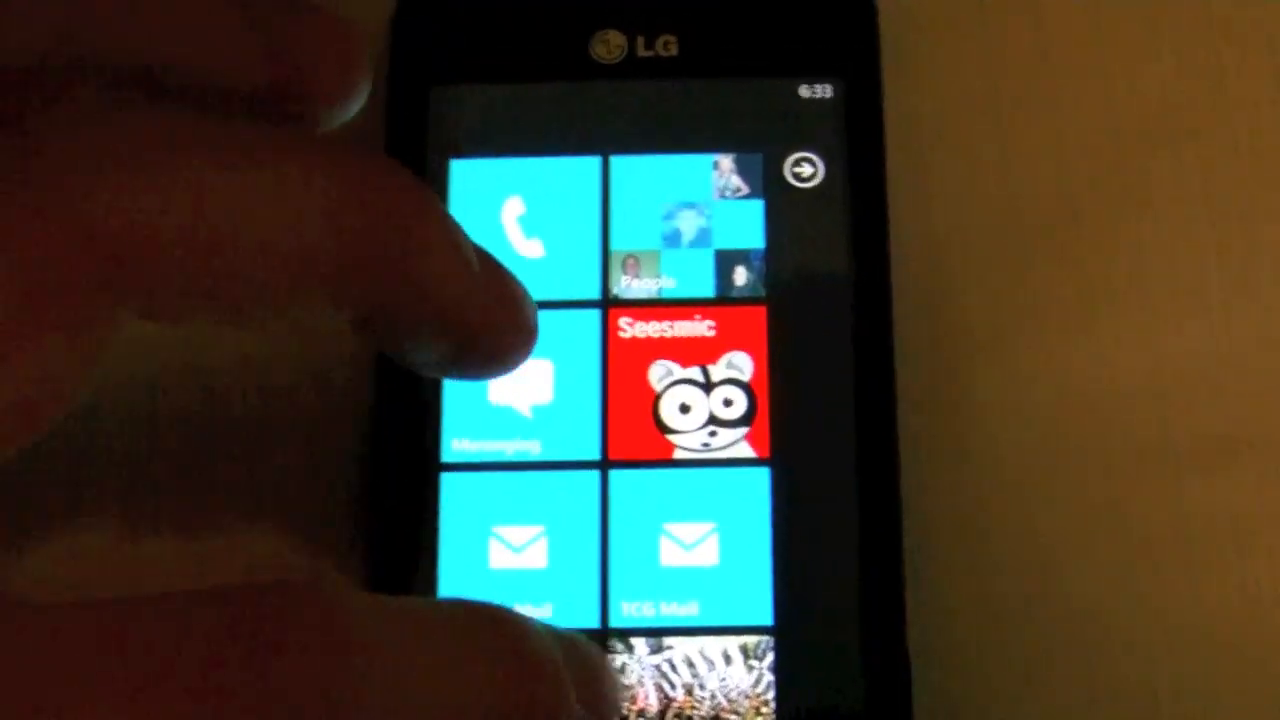
# Scroll the Start screen tiles and launch TuneIn Radio
pyautogui.scroll(-3)
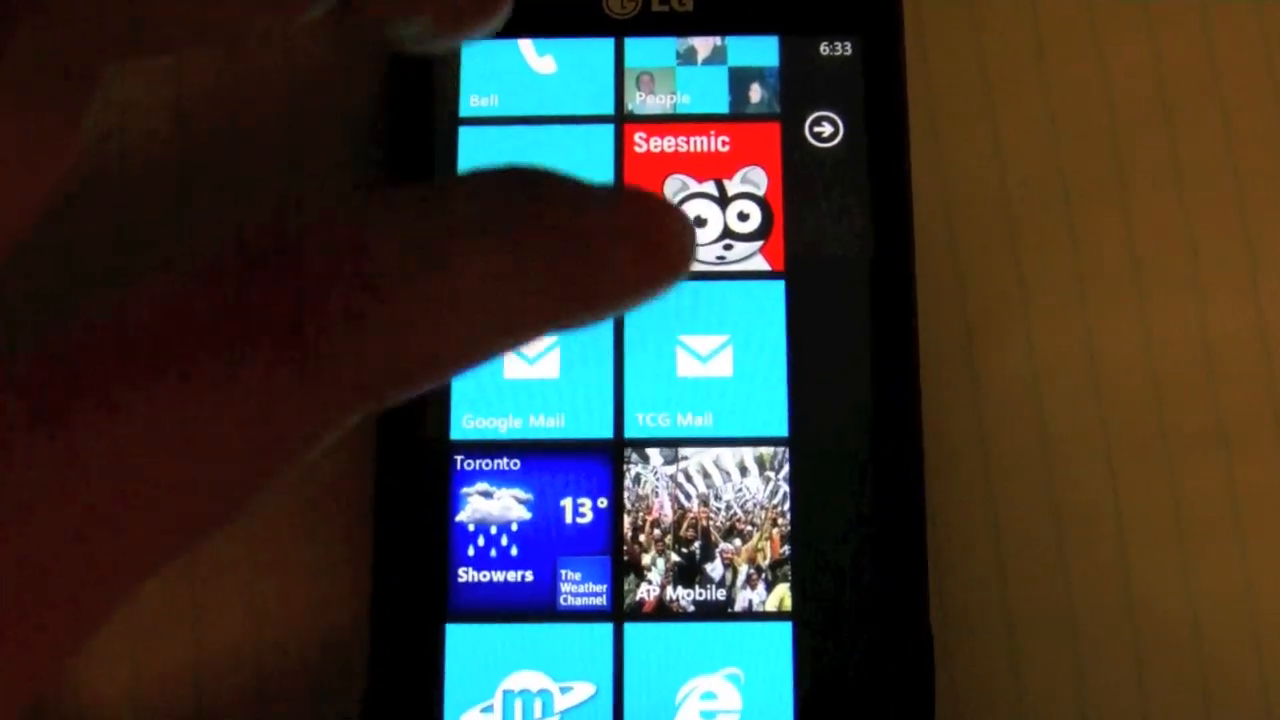
pyautogui.click(820, 130)
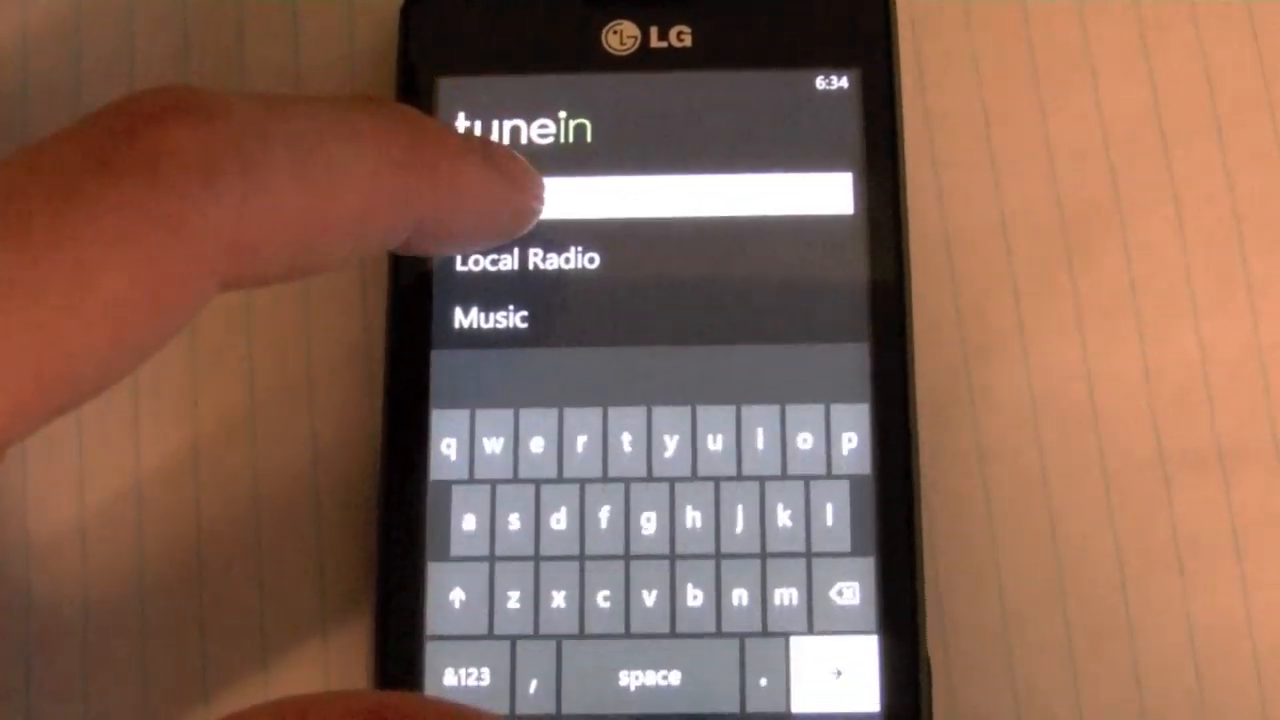
# Start a TuneIn station search, then scroll the installed-apps list to the B and C entries
pyautogui.click(524, 260)
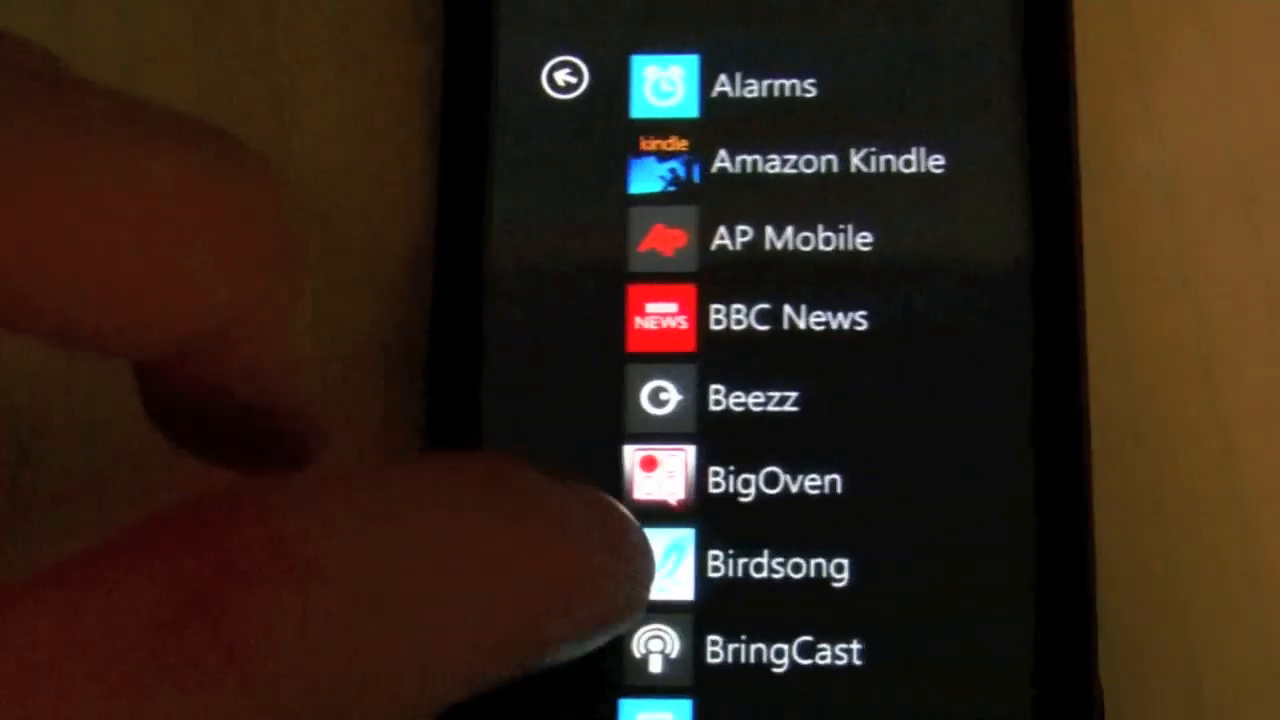
pyautogui.scroll(3)
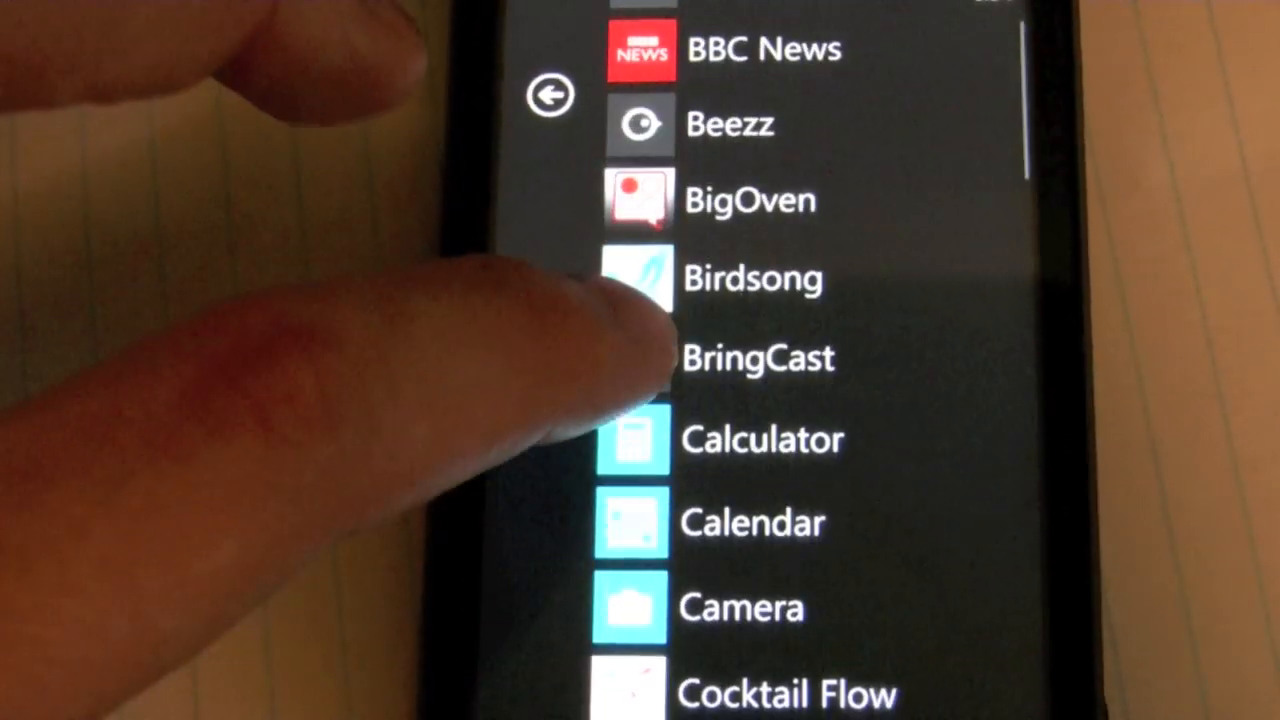